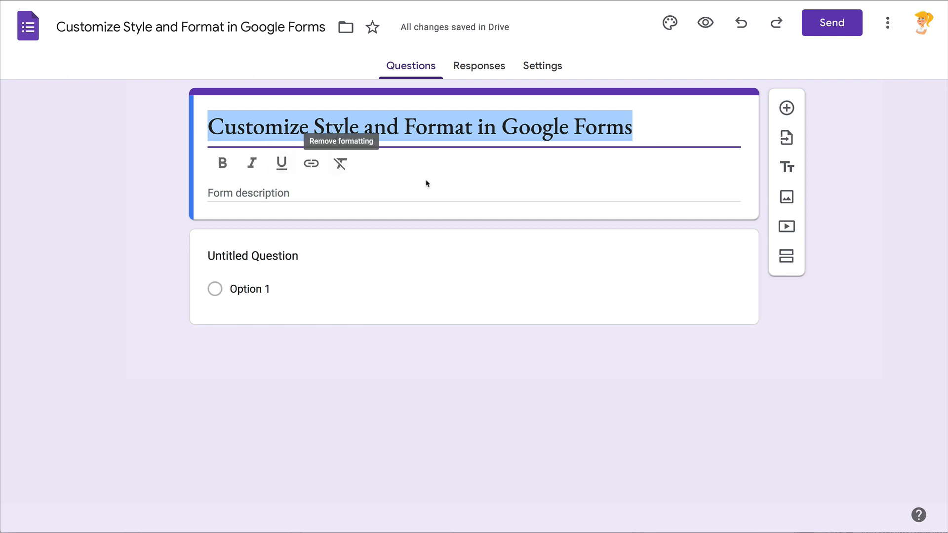
{"action": "mouse_move", "coordinate": [432, 166]}
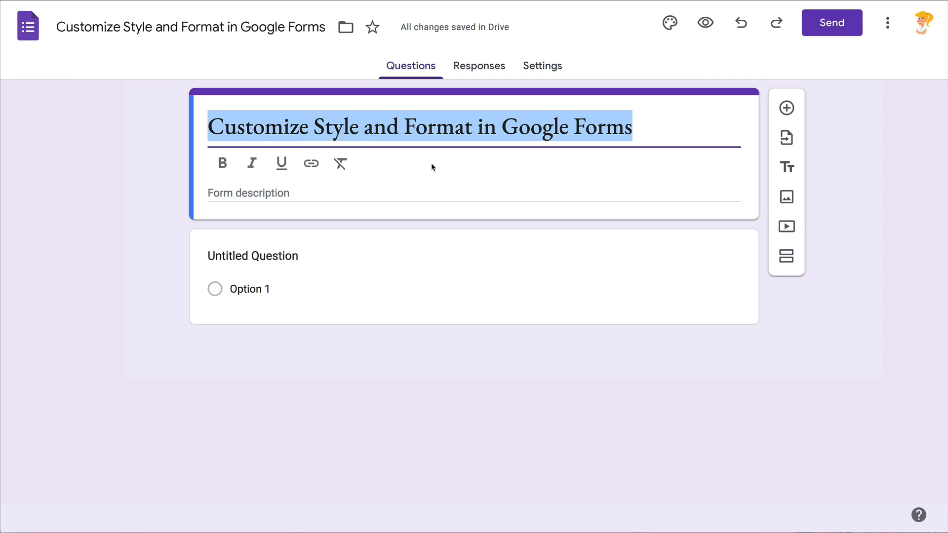
{"action": "mouse_move", "coordinate": [474, 167]}
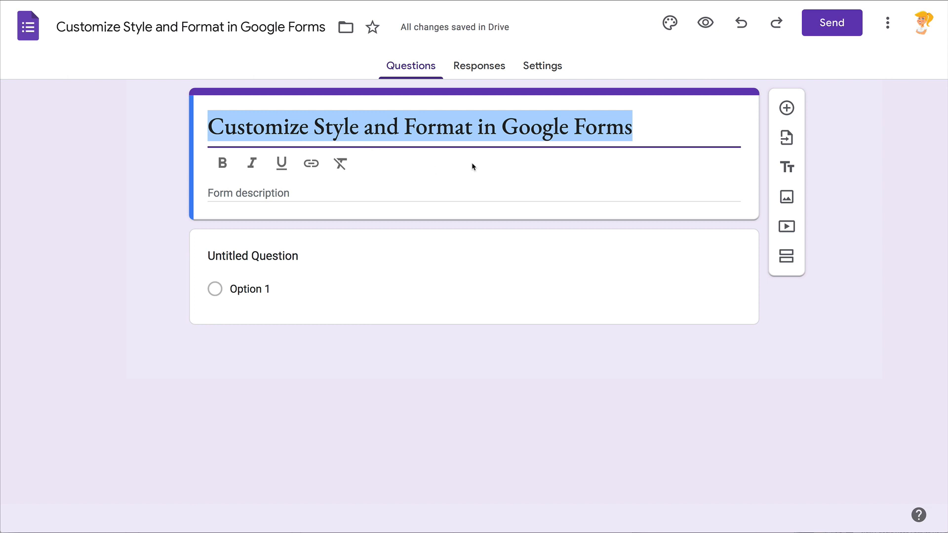
- Deselect the title, open the Customize Theme panel and scroll to the text styles
{"action": "left_click", "coordinate": [646, 128]}
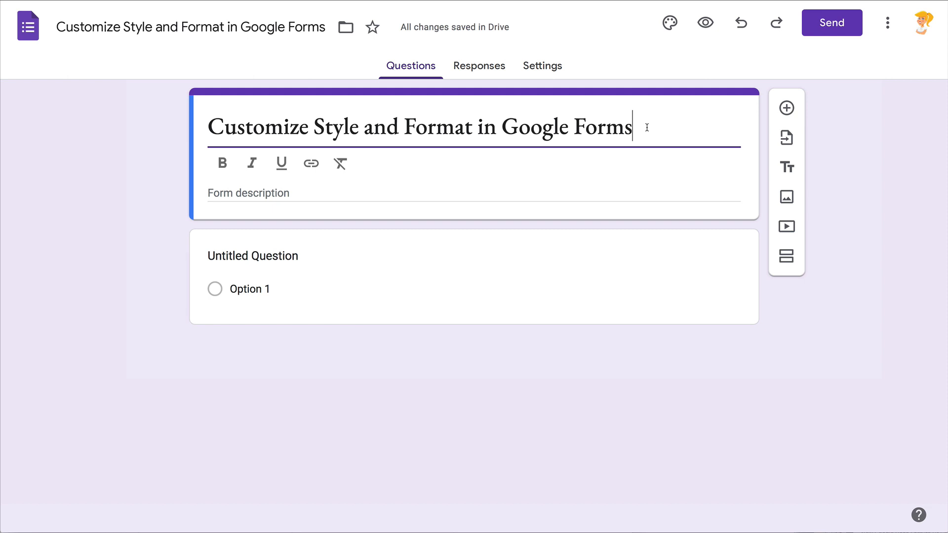
{"action": "mouse_move", "coordinate": [671, 23]}
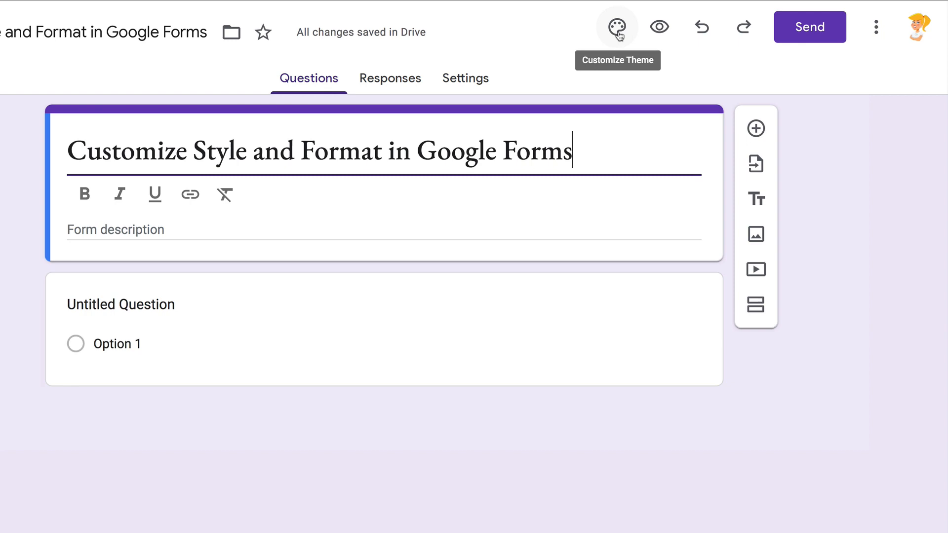
{"action": "left_click", "coordinate": [617, 26]}
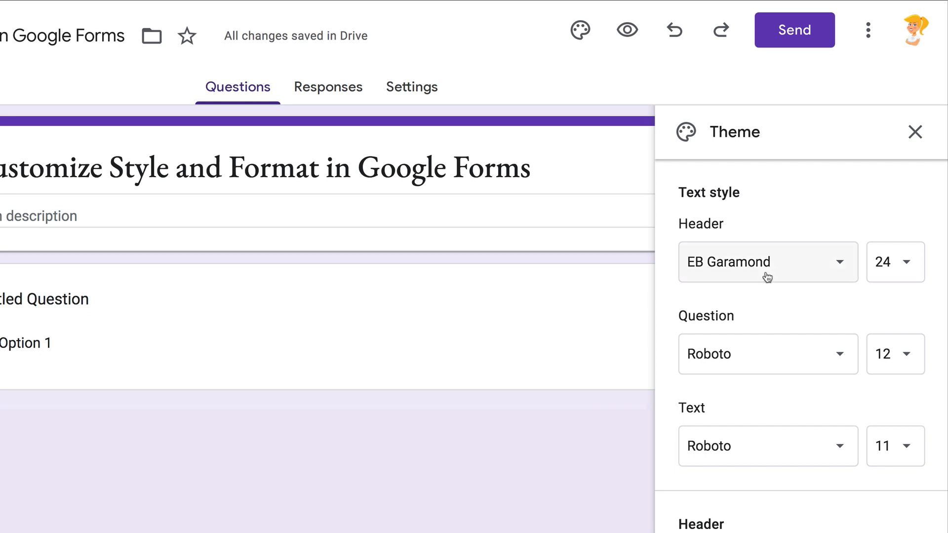
{"action": "mouse_move", "coordinate": [770, 283]}
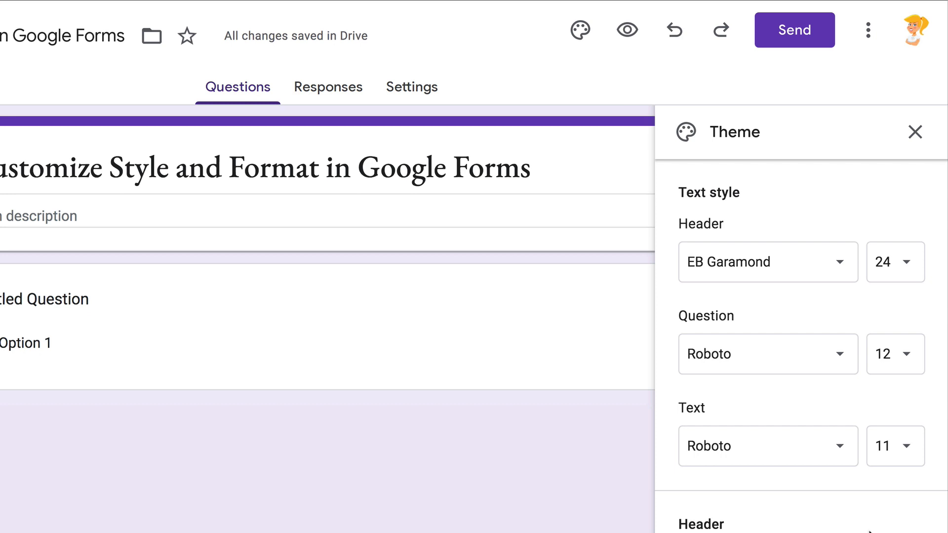
{"action": "scroll", "scroll_direction": "down", "scroll_amount": 3}
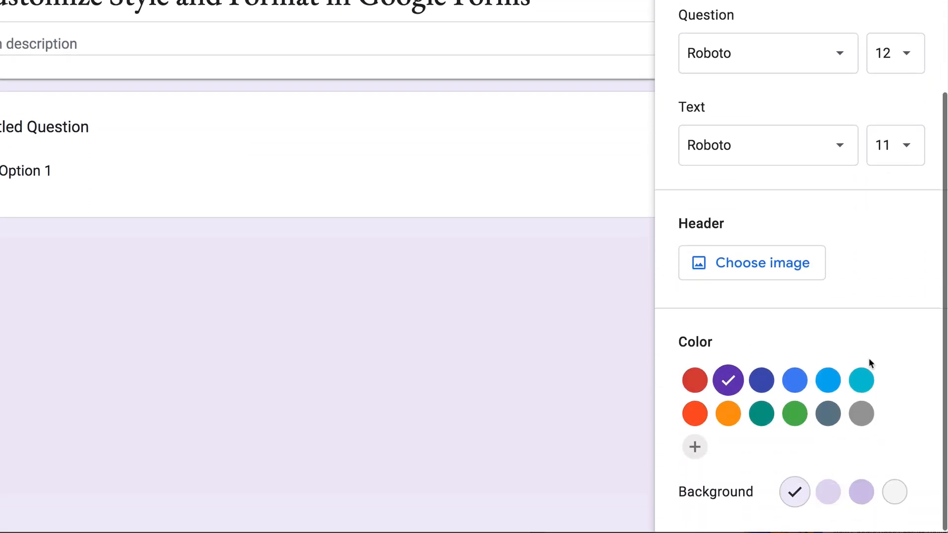
{"action": "mouse_move", "coordinate": [728, 413]}
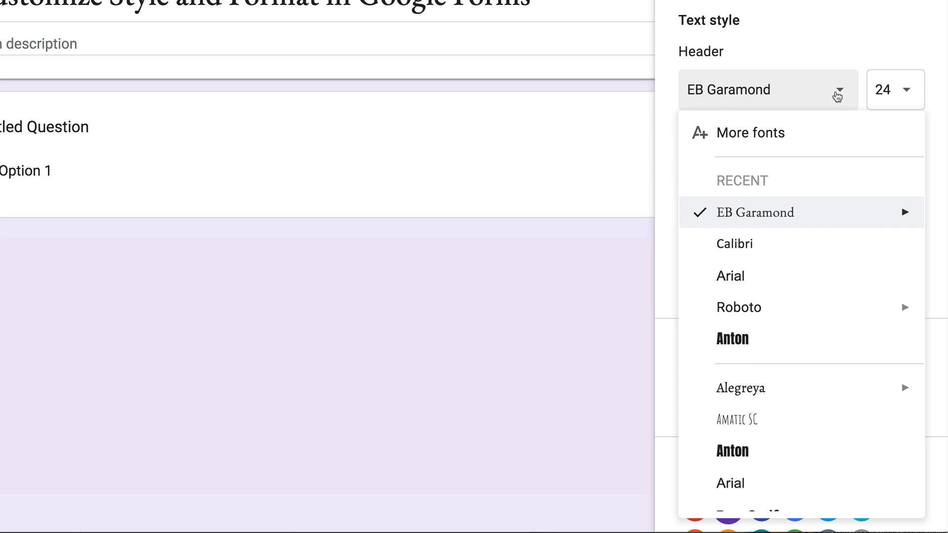
{"action": "mouse_move", "coordinate": [759, 335]}
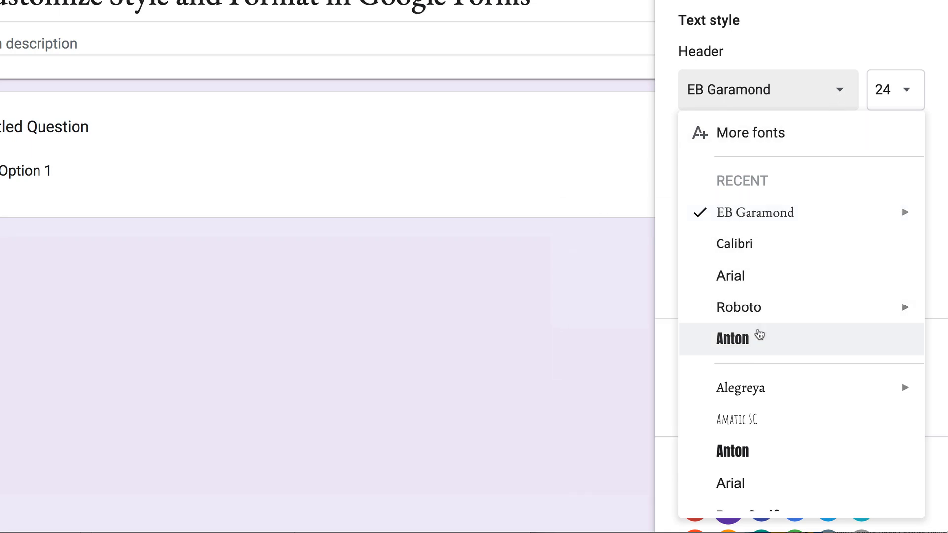
- Choose Anton as the header font and list the header size options
{"action": "left_click", "coordinate": [733, 339]}
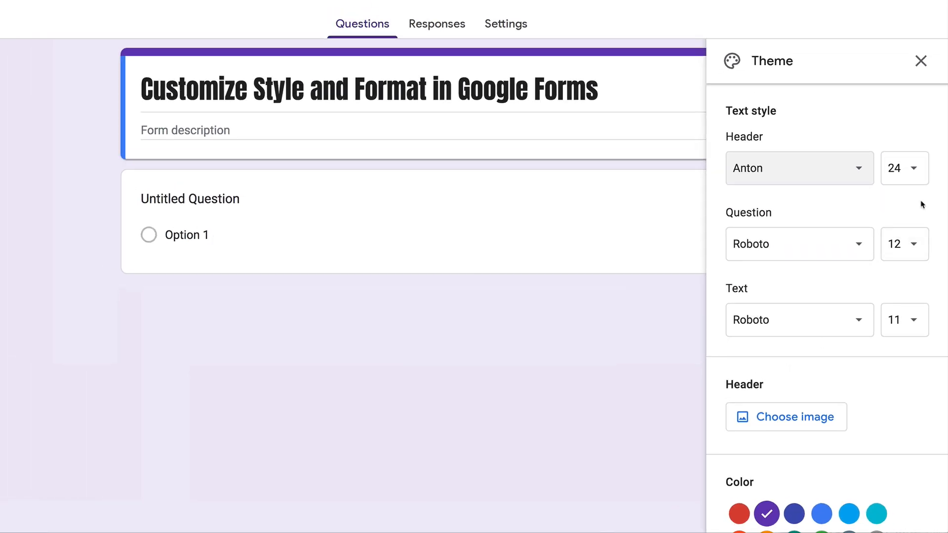
{"action": "left_click", "coordinate": [905, 168]}
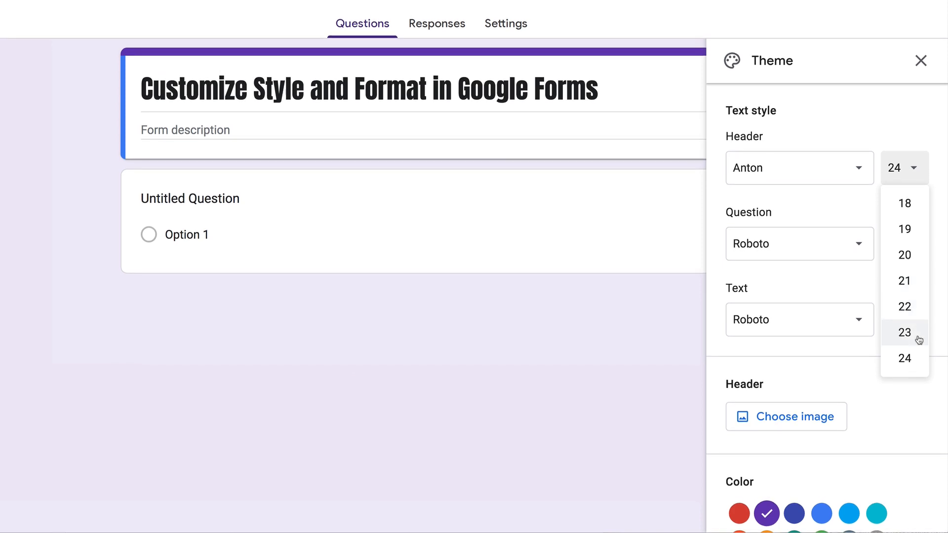
{"action": "mouse_move", "coordinate": [910, 363]}
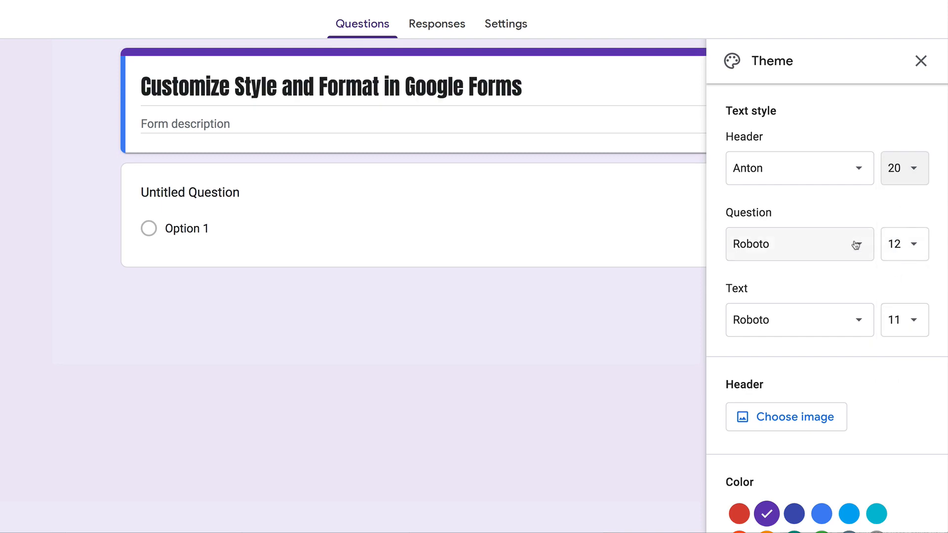
- Pick Calibri from the Question font list and 14 from the Question size list
{"action": "left_click", "coordinate": [800, 244]}
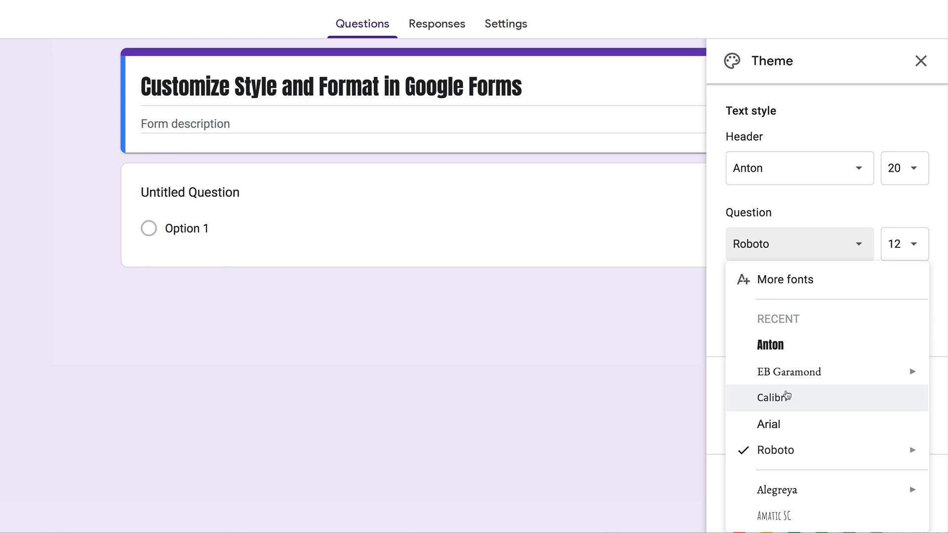
{"action": "left_click", "coordinate": [769, 398]}
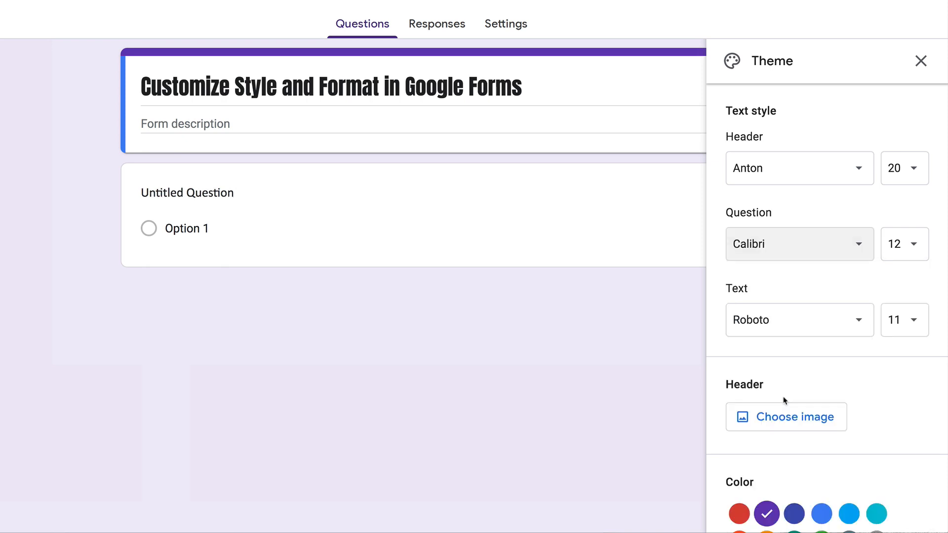
{"action": "left_click", "coordinate": [905, 244]}
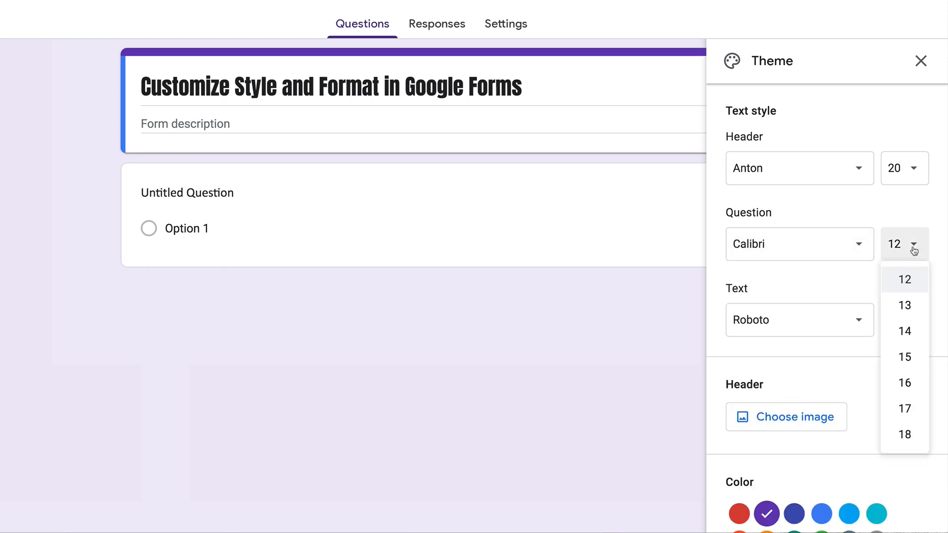
{"action": "left_click", "coordinate": [905, 331]}
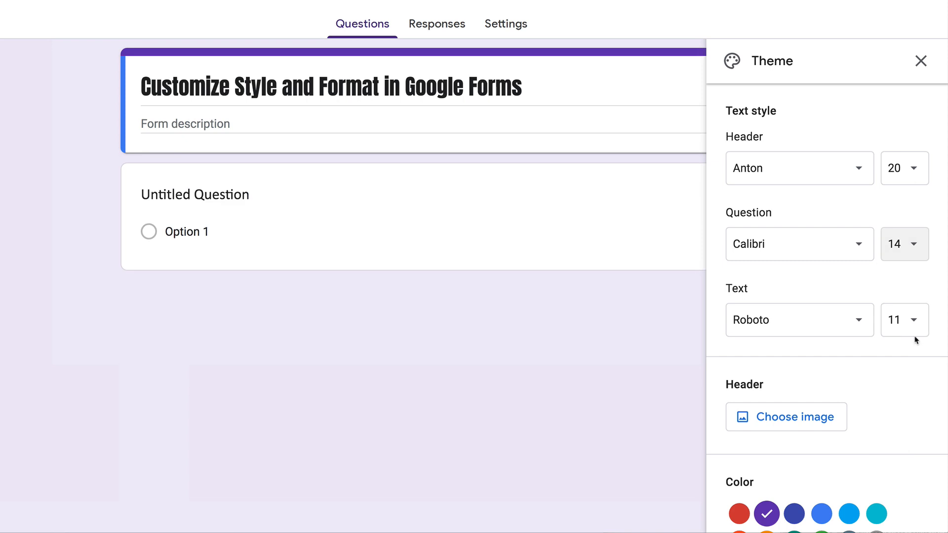
- Pick Calibri for the body Text font and reselect size 11
{"action": "left_click", "coordinate": [799, 320]}
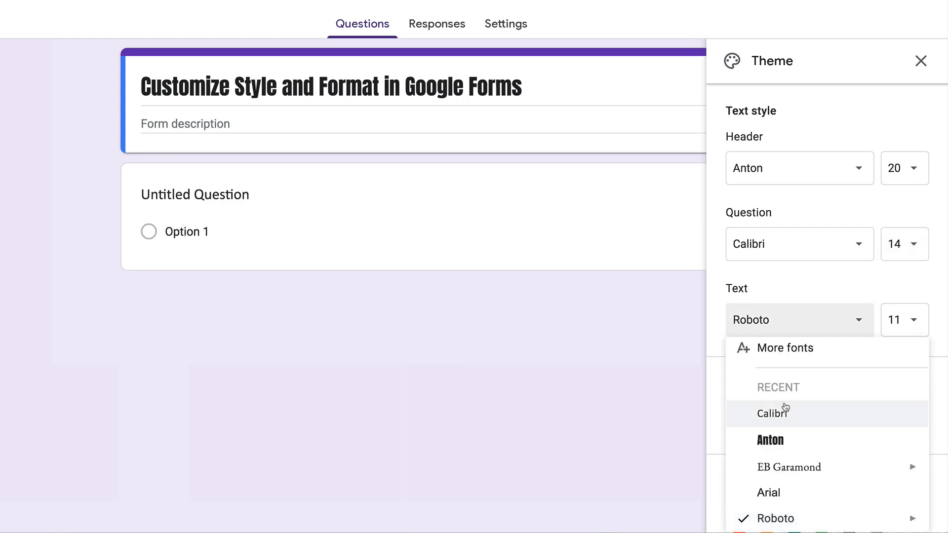
{"action": "left_click", "coordinate": [768, 414]}
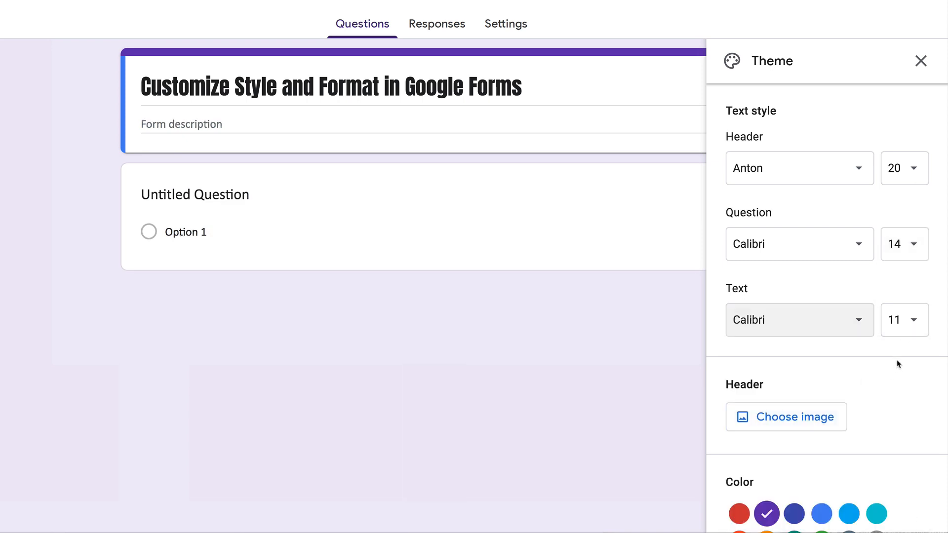
{"action": "mouse_move", "coordinate": [916, 326]}
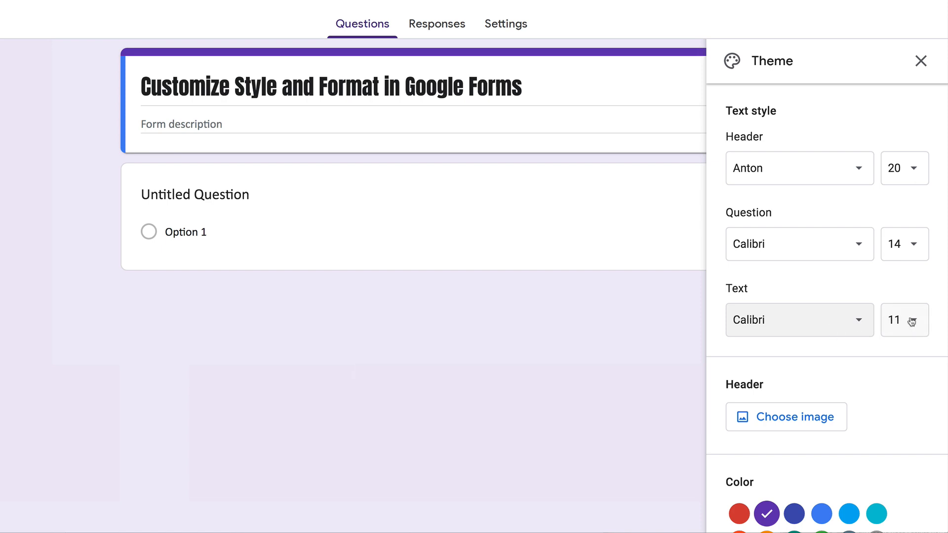
{"action": "left_click", "coordinate": [905, 320]}
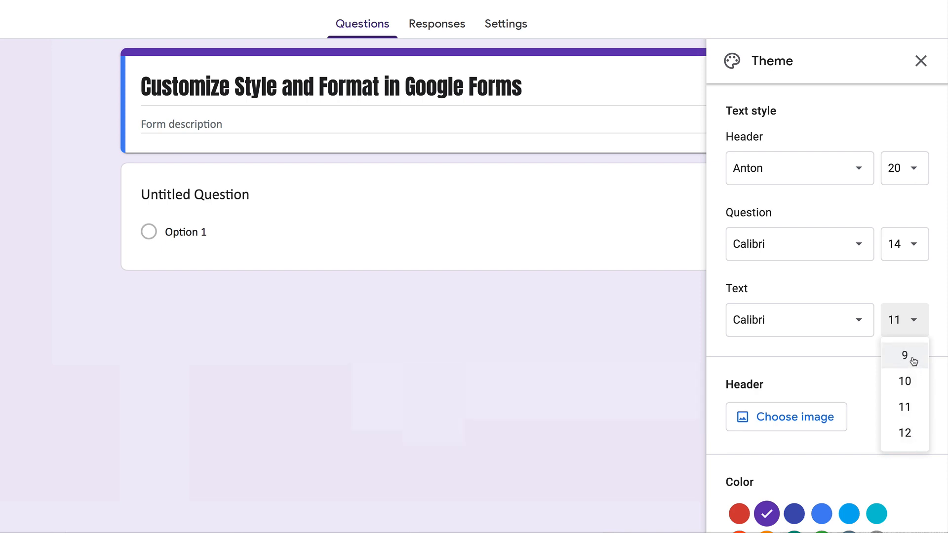
{"action": "left_click", "coordinate": [914, 320]}
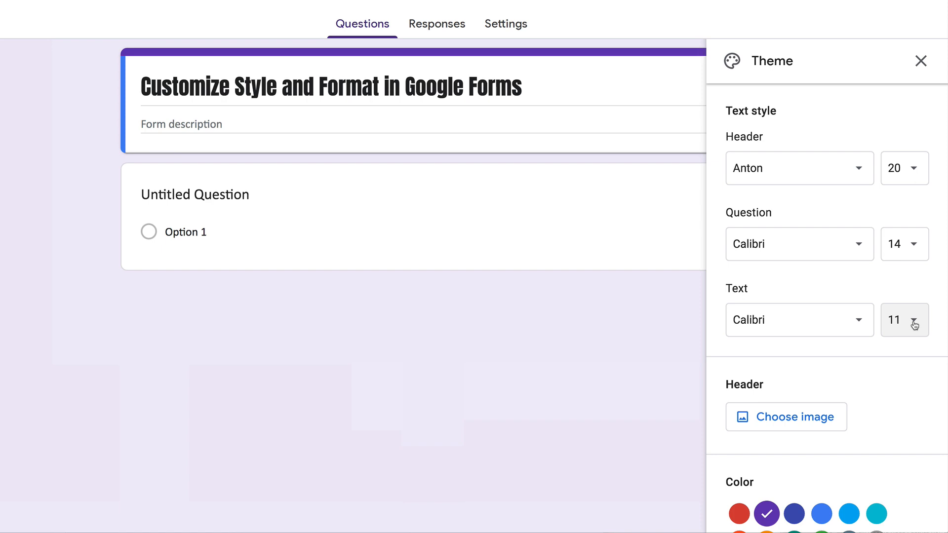
{"action": "mouse_move", "coordinate": [522, 361]}
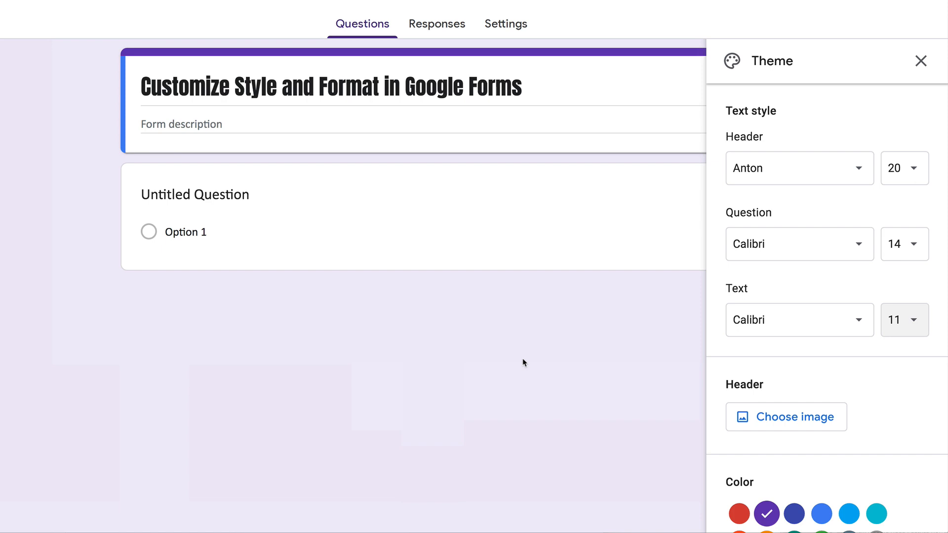
{"action": "mouse_move", "coordinate": [590, 299]}
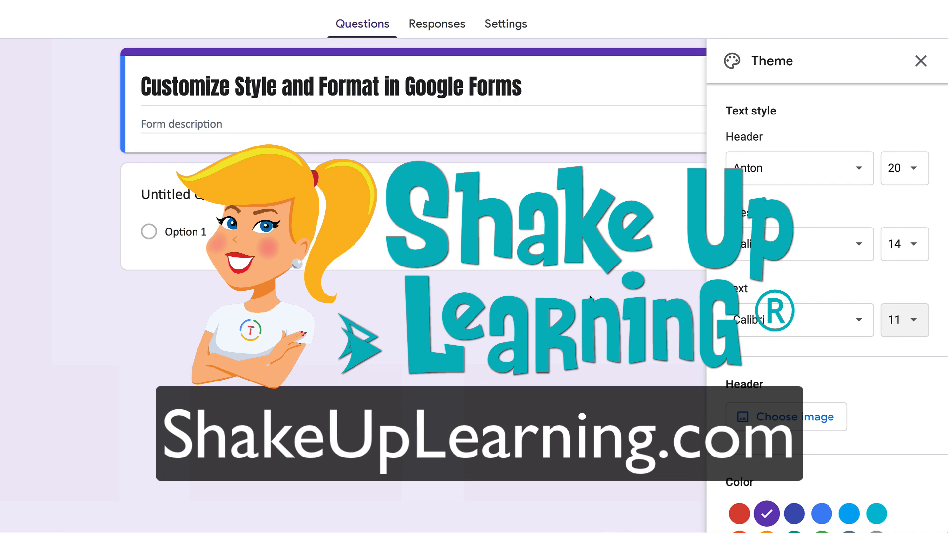
{"action": "mouse_move", "coordinate": [629, 270]}
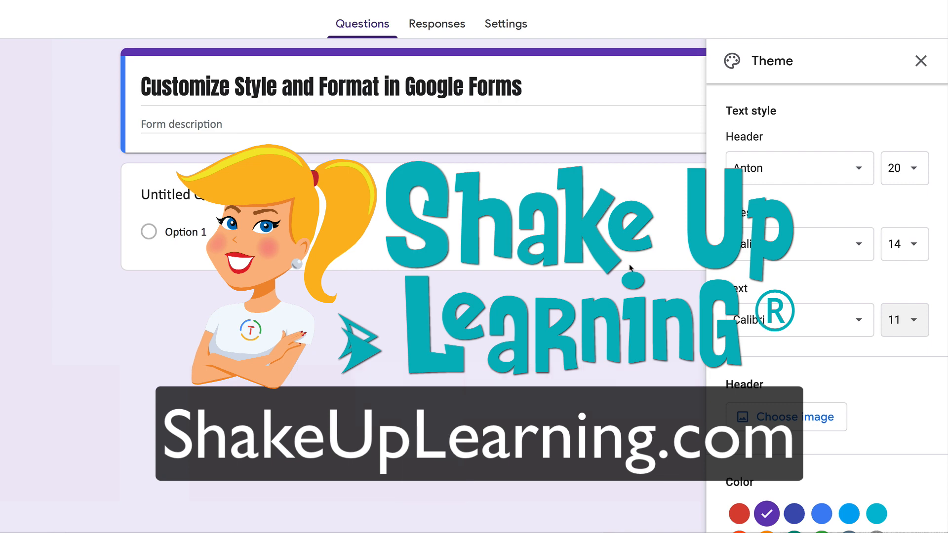